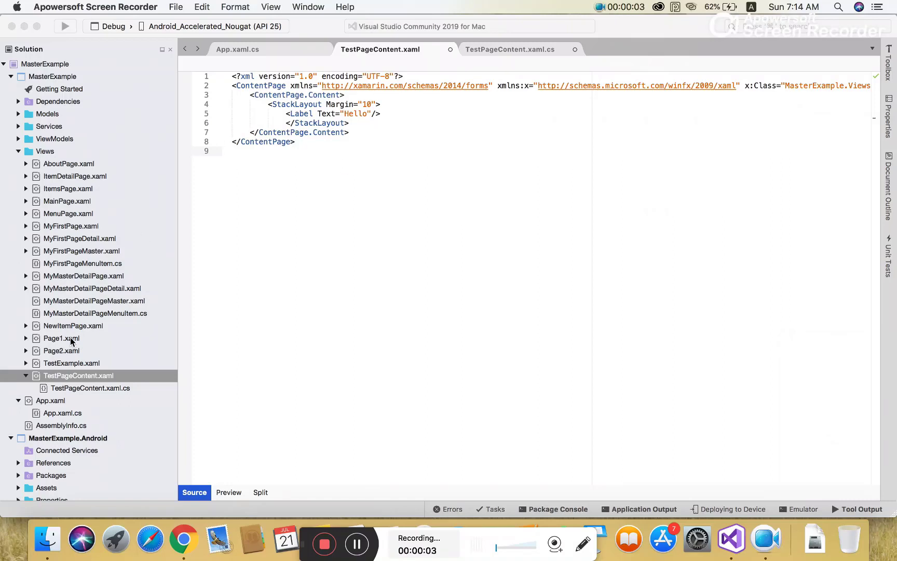
Step: Check the app's start page, then replace the Hello label with an Image element having an empty Source
click(61, 412)
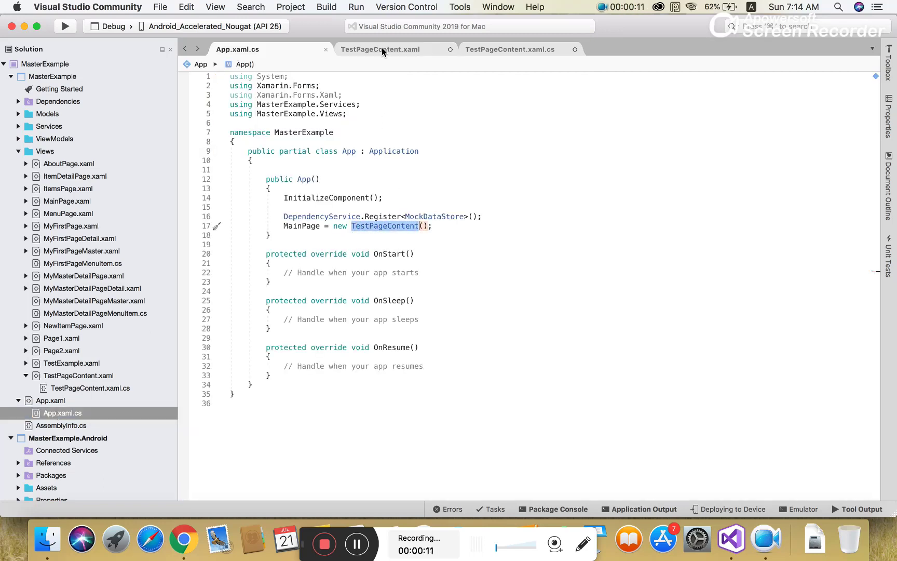
click(380, 49)
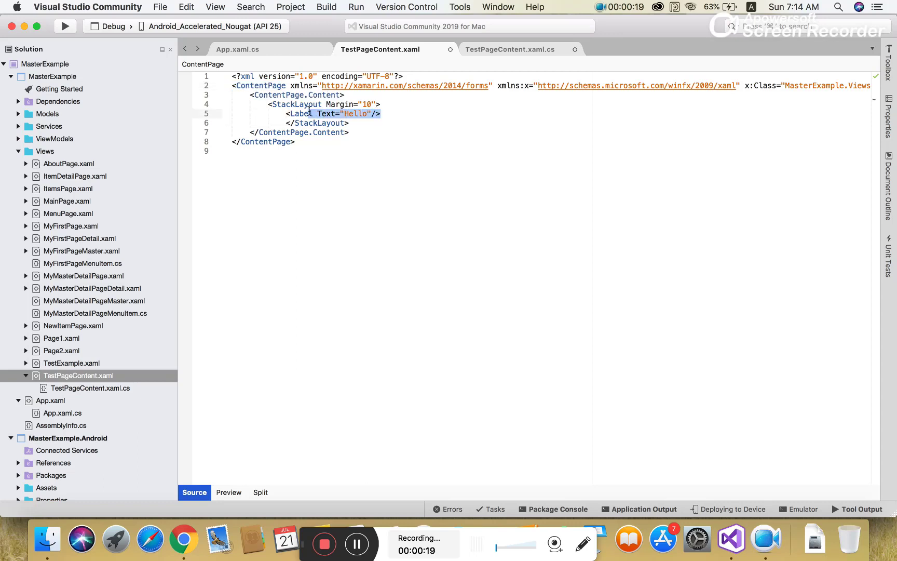
text(<Image)
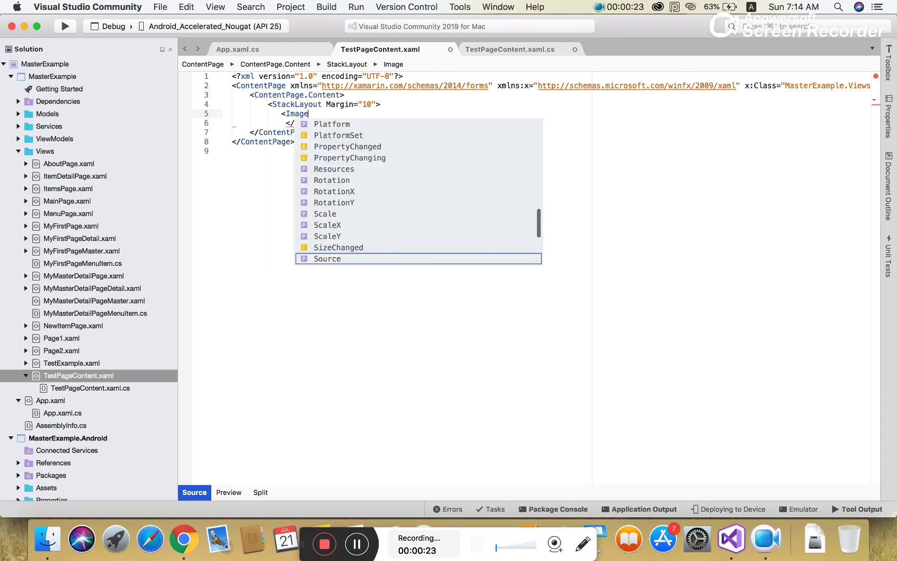
text(source=")
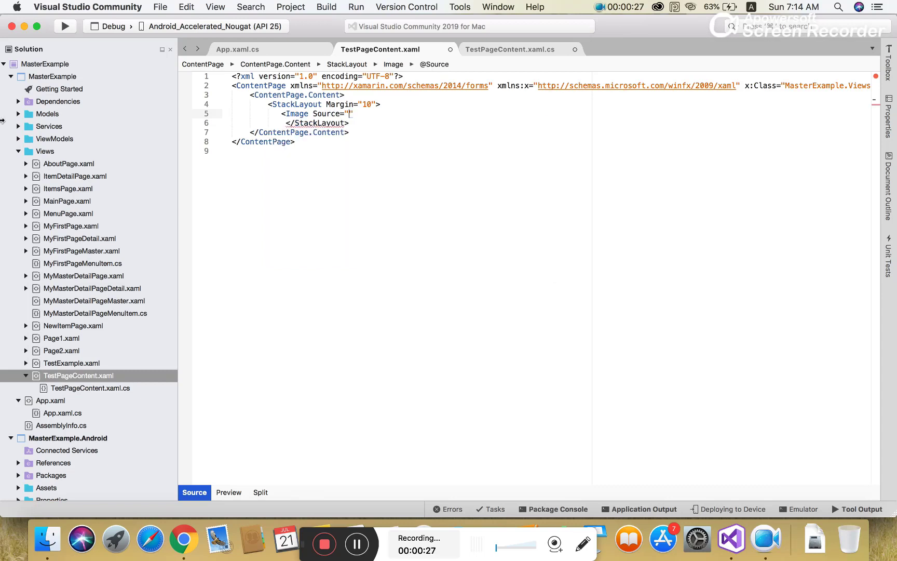
Step: Collapse the shared project and select MasterExample.Android > Resources > drawable
click(11, 77)
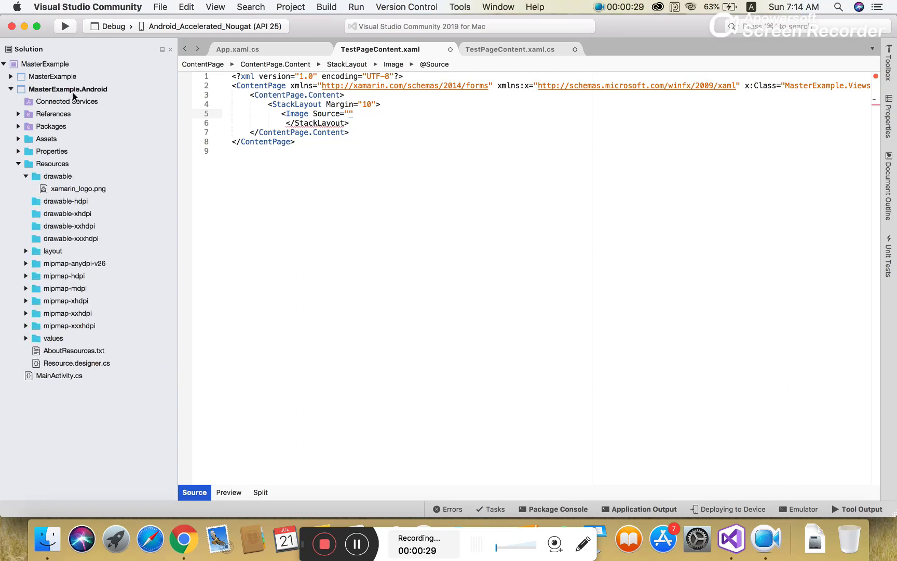
click(67, 89)
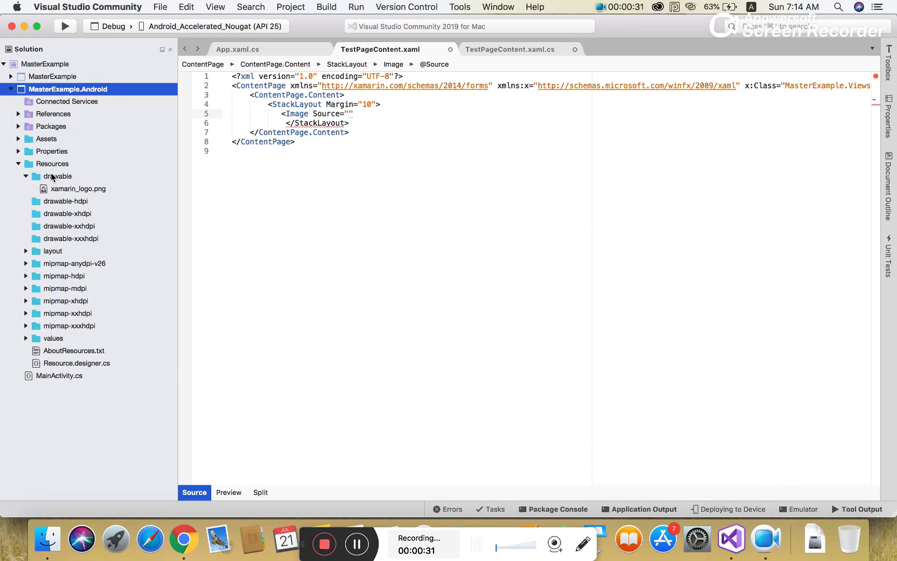
click(57, 175)
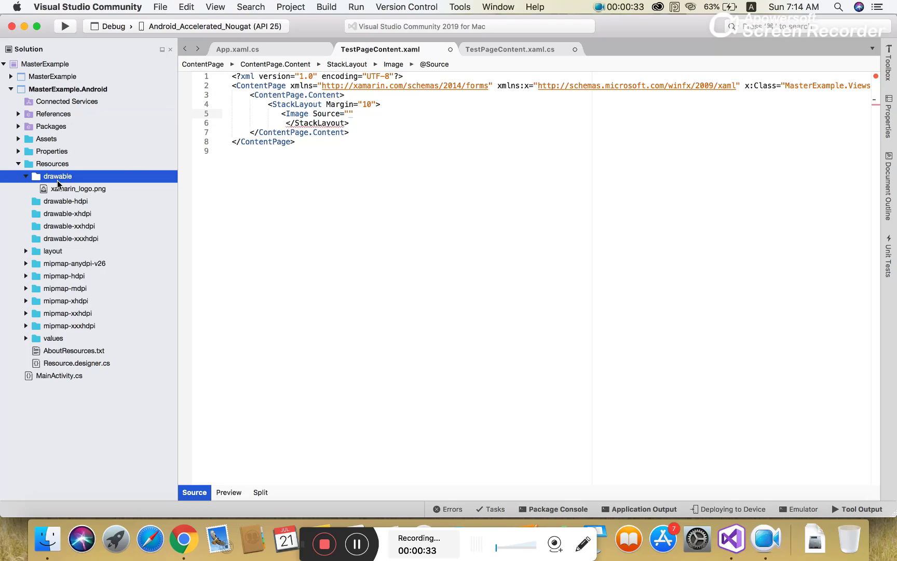
Step: Add Jennifer.jpg from the Desktop into the Android drawable folder via Add Files
right_click(58, 176)
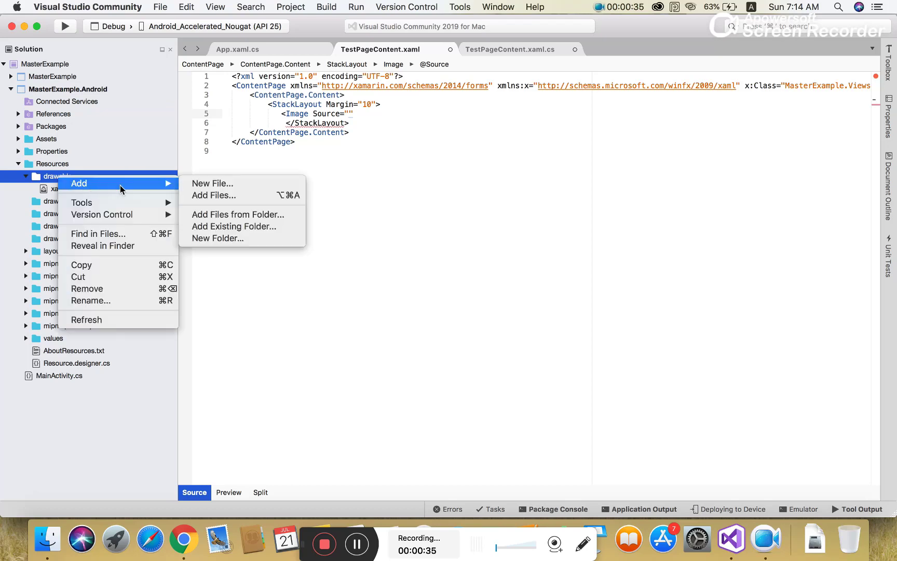
click(213, 195)
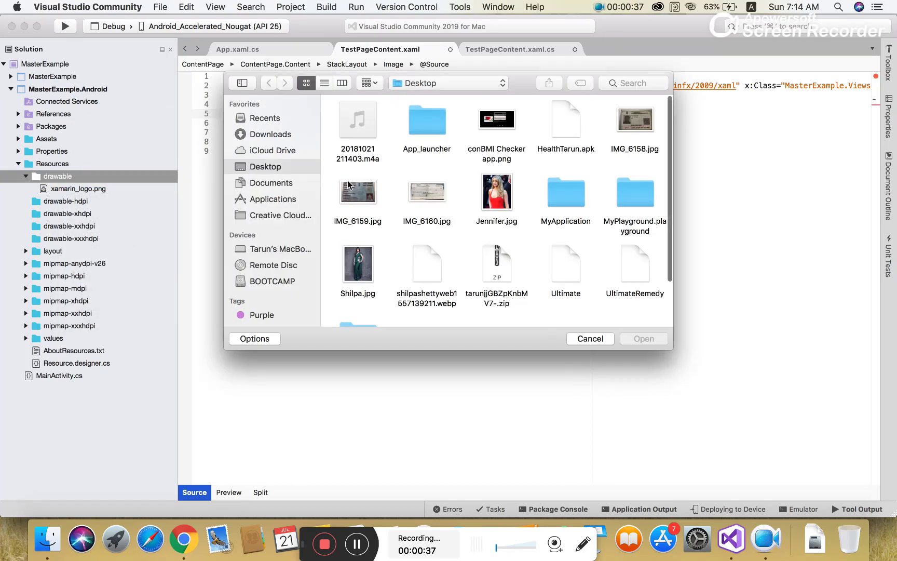
click(495, 191)
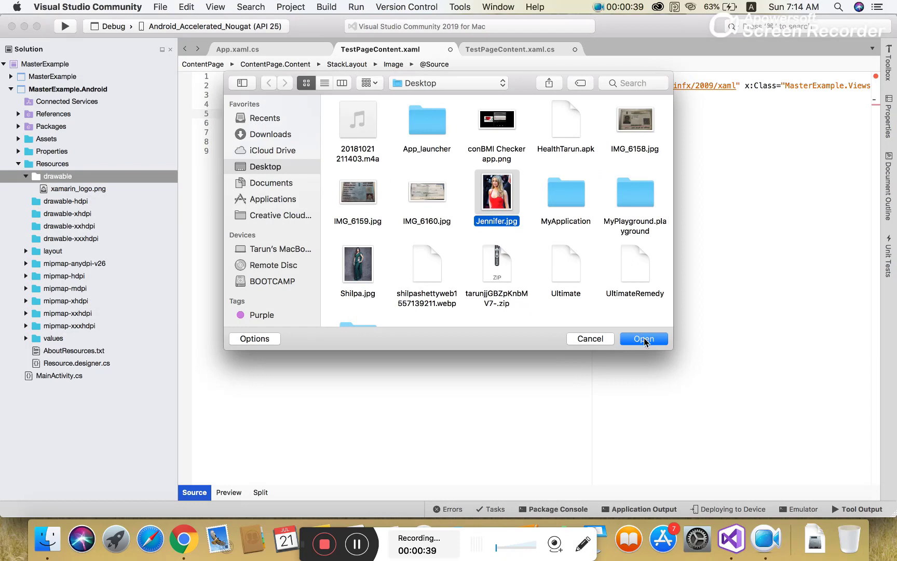
click(644, 338)
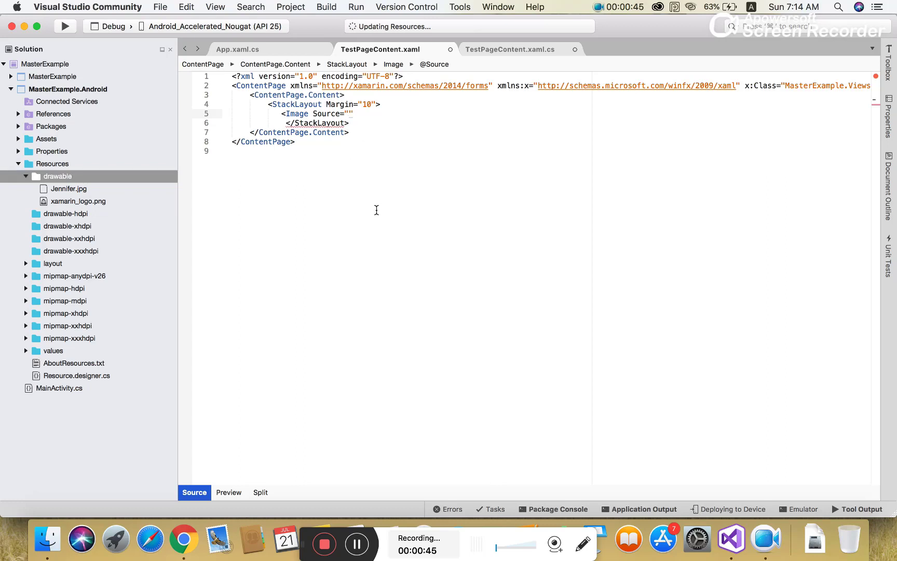
Step: Set the Image Source to "Jennifer.jpg", close the tag, and run the app in the emulator
text(Je)
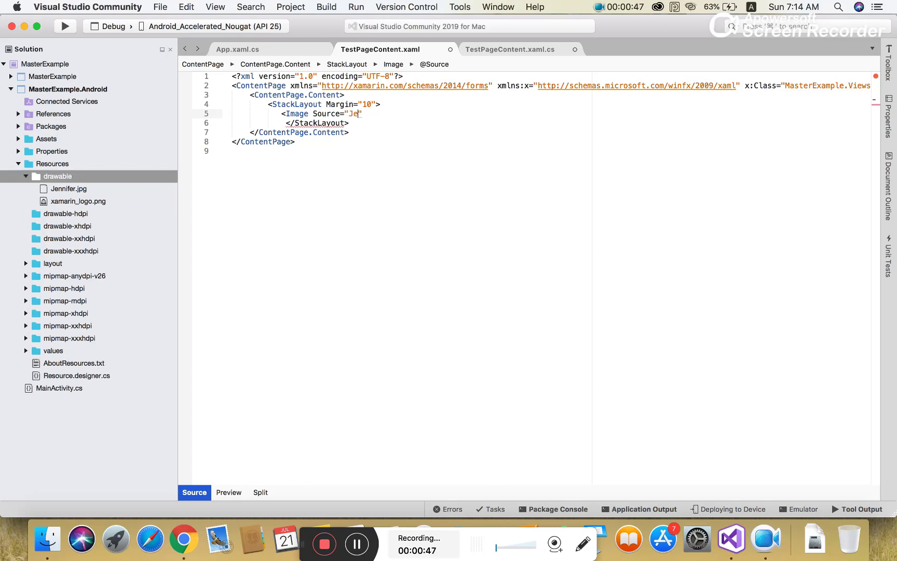
text(nnifer)
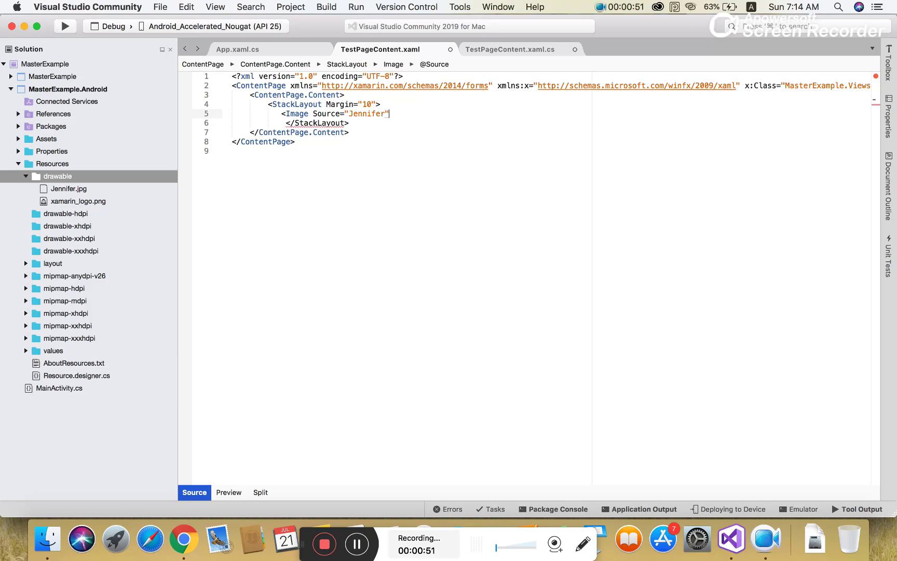
text(.jpg)
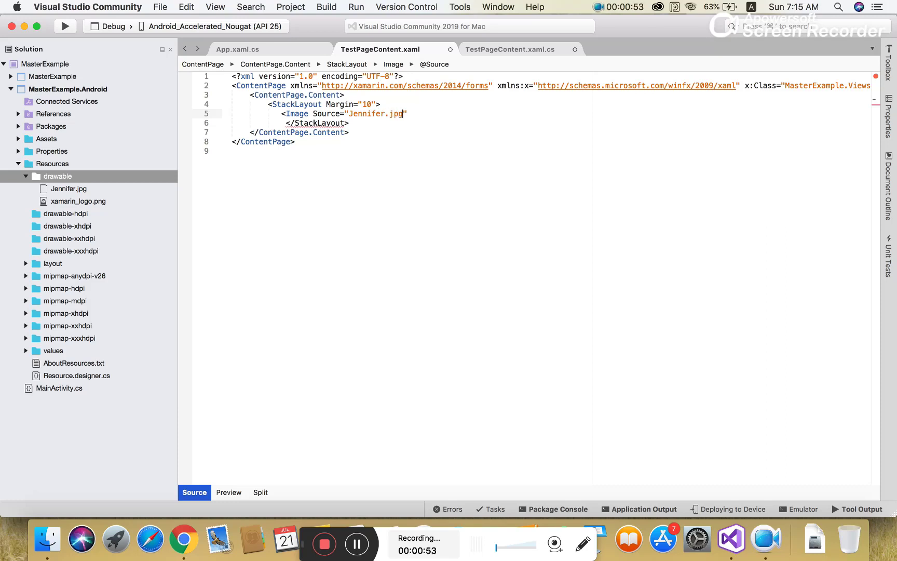
text(/>)
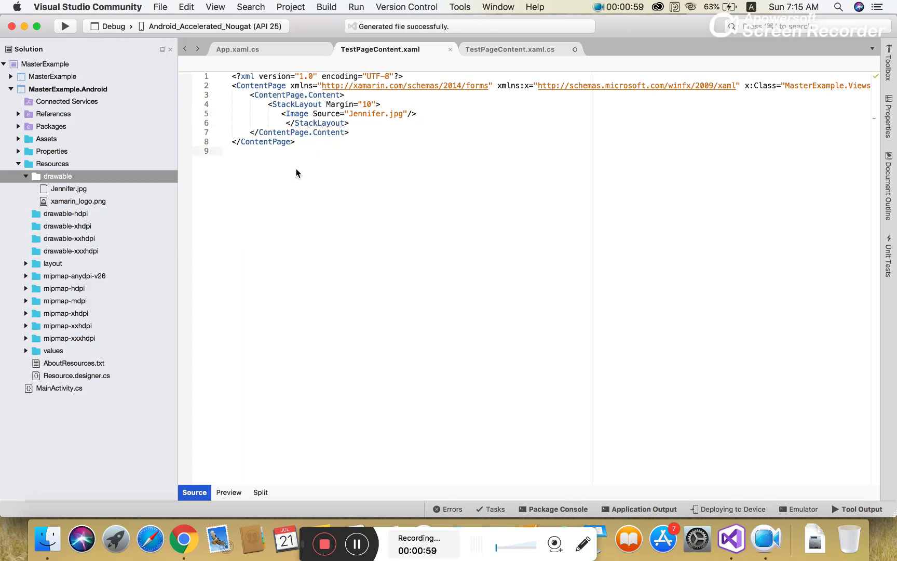
click(65, 27)
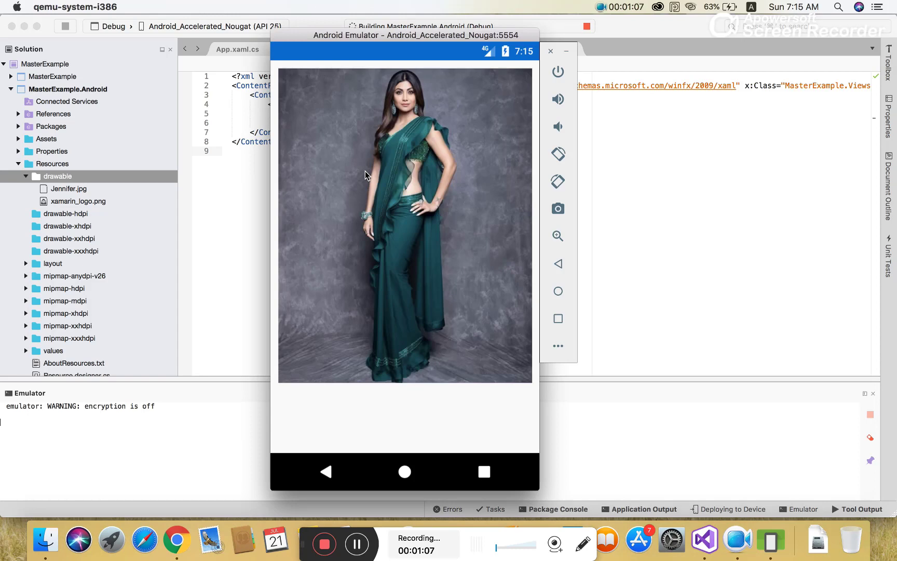
mouse_move(469, 297)
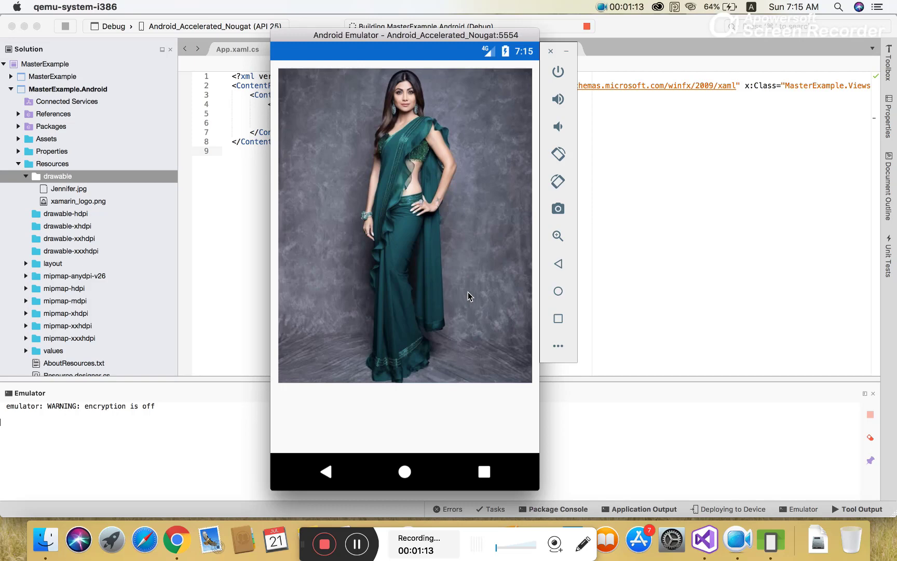
mouse_move(453, 185)
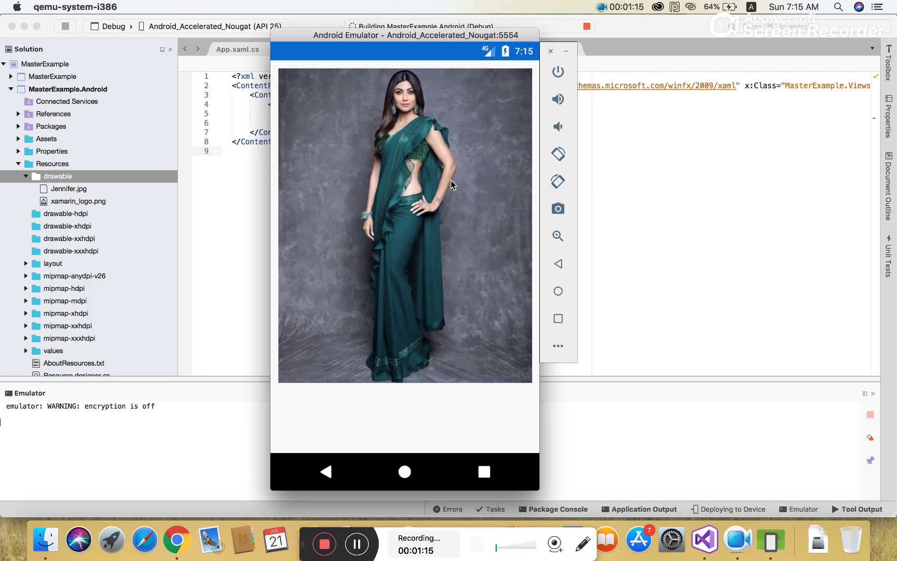
Step: Move the emulator window aside while the app deploys and shows the photo
drag(405, 35, 504, 44)
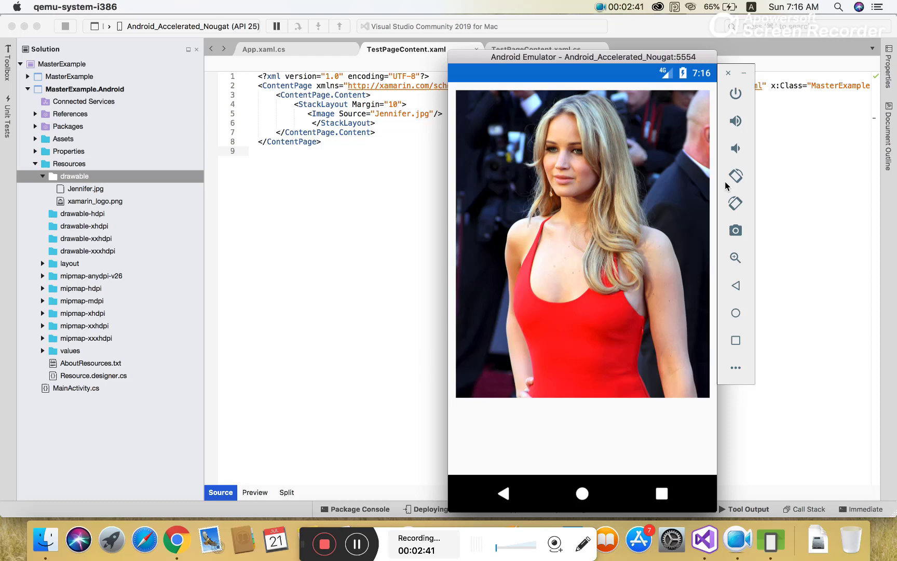
mouse_move(699, 71)
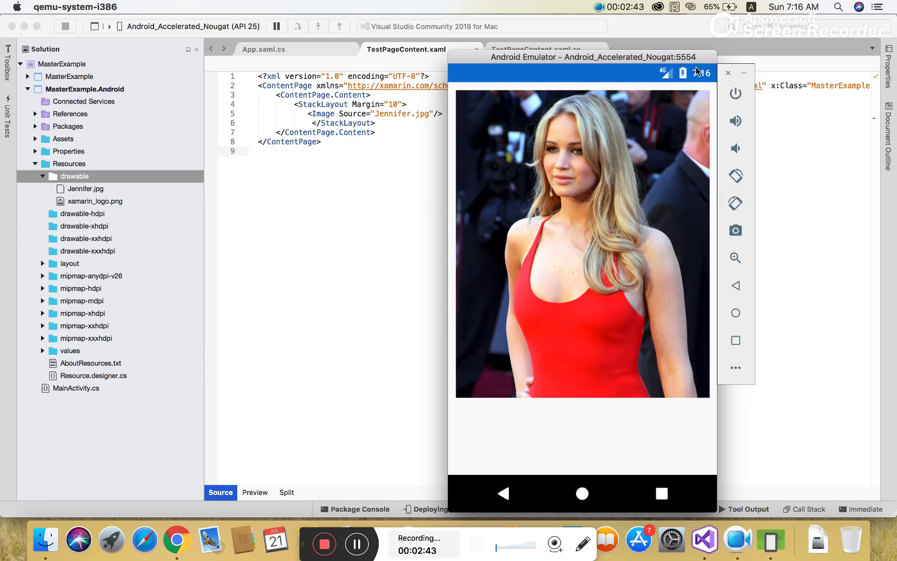
mouse_move(728, 75)
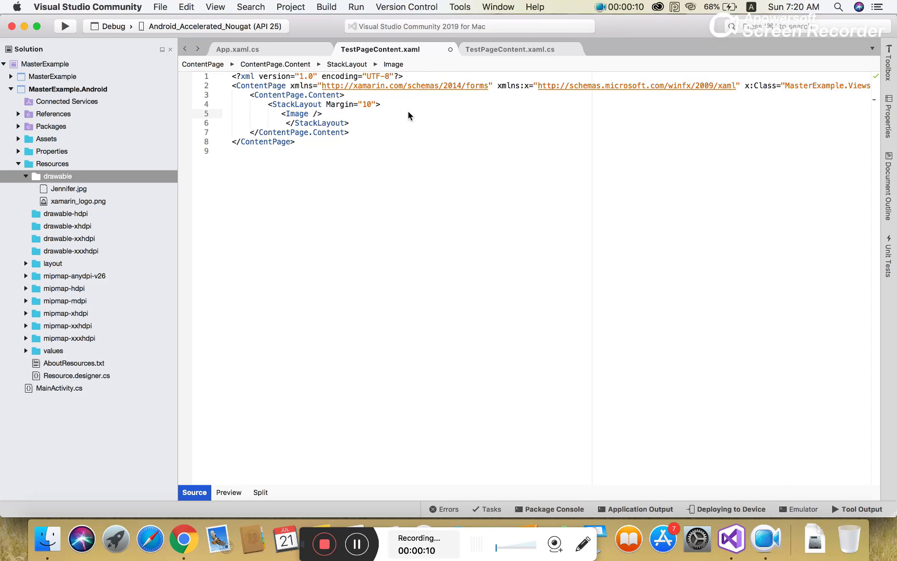
Step: Give the Image element x:Name="myimage" in TestPageContent.xaml and save
text(xname)
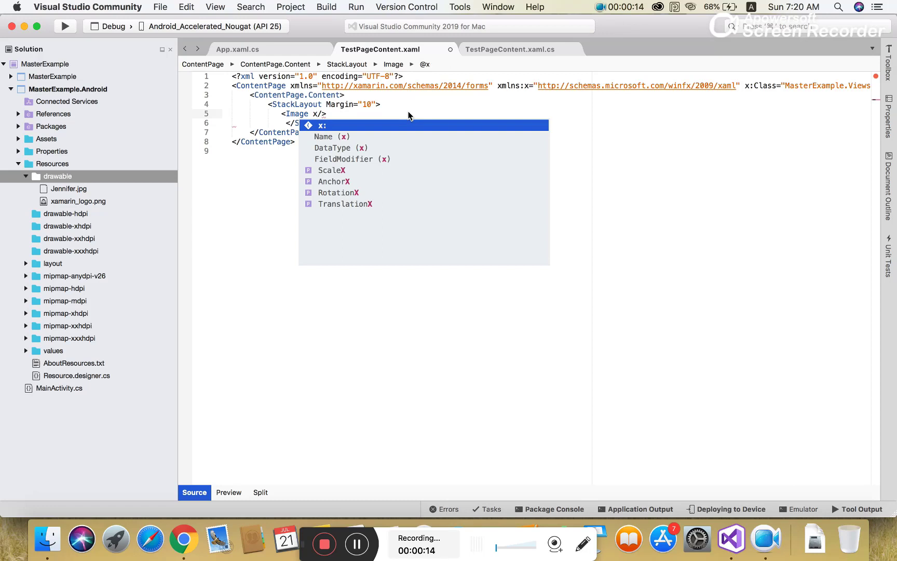
text(na)
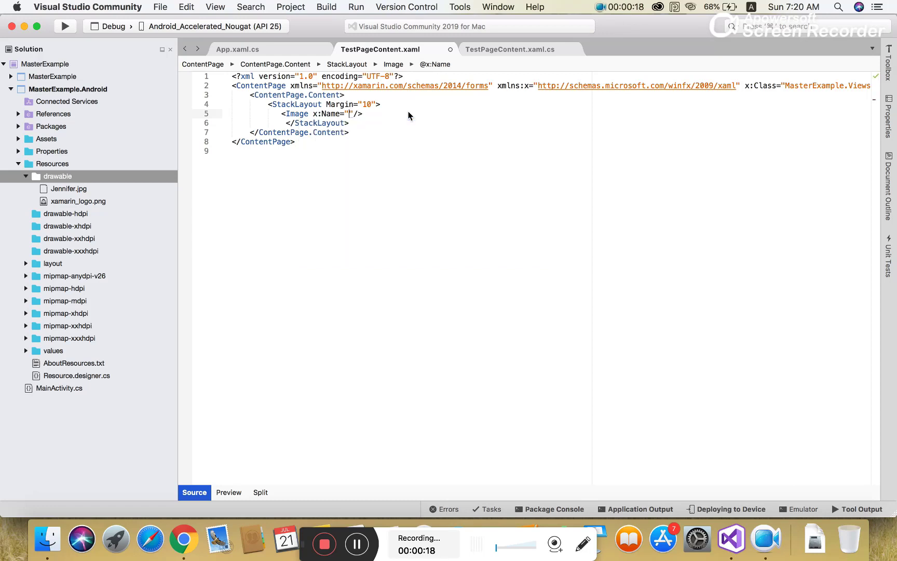
text(myimage)
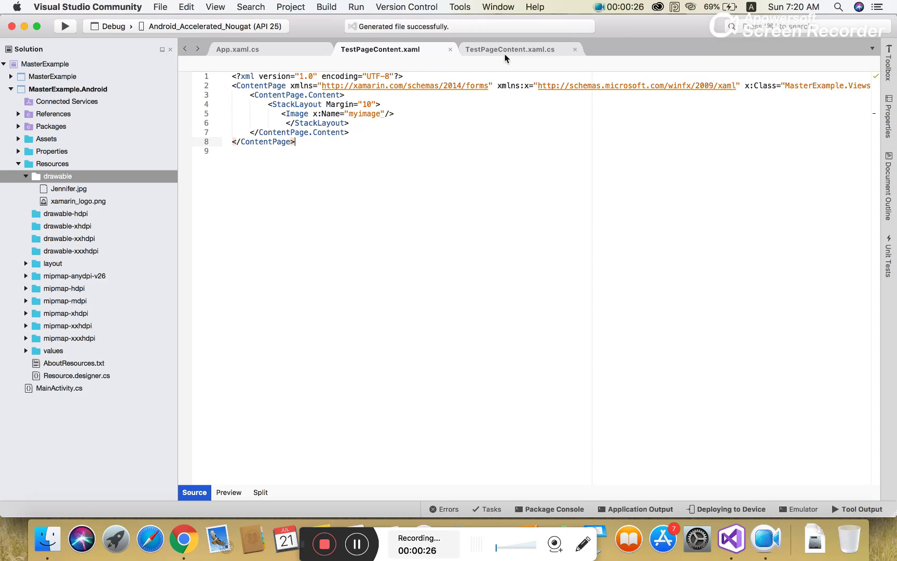
Step: In TestPageContent.xaml.cs, begin the line myimage.Source = ImageSource.FromFile after InitializeComponent()
click(509, 49)
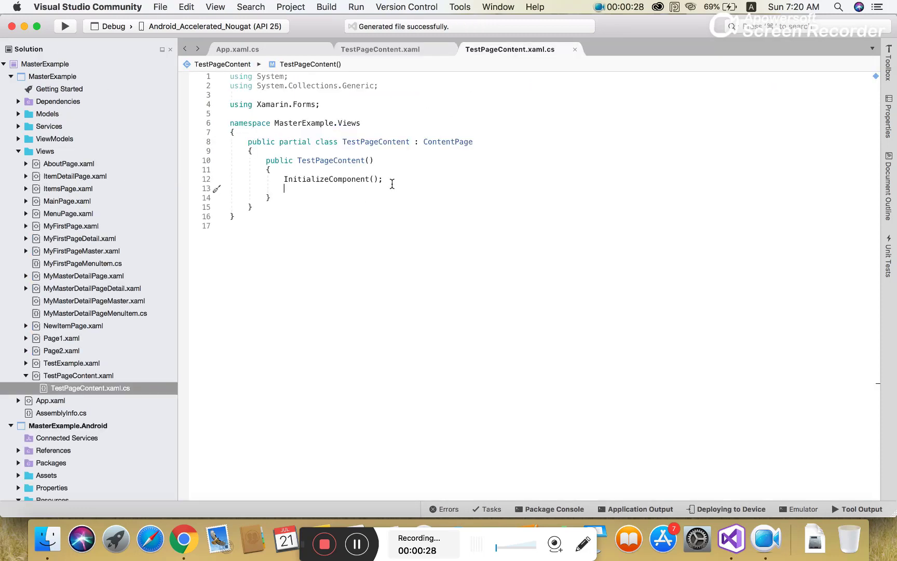
text(myimage)
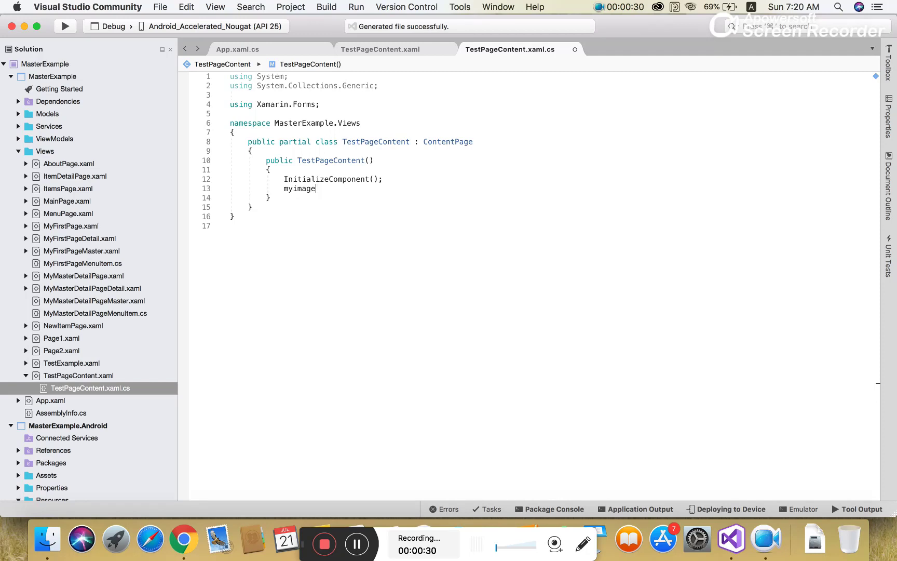
text(.su)
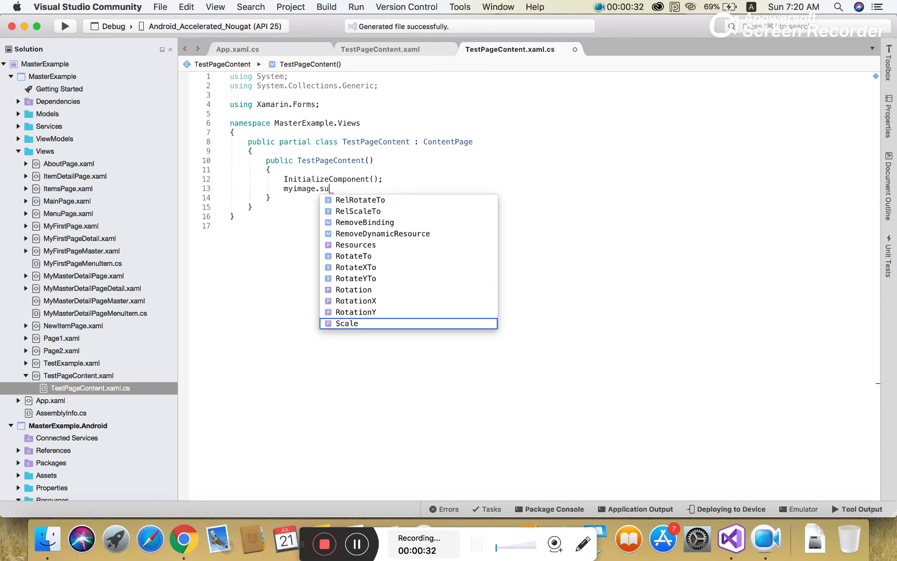
key(Backspace)
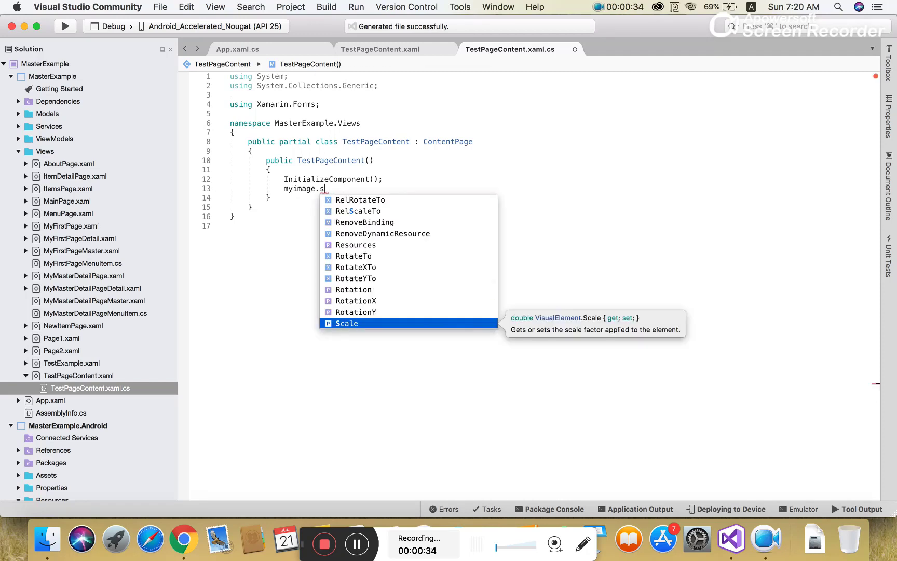
text(Source =)
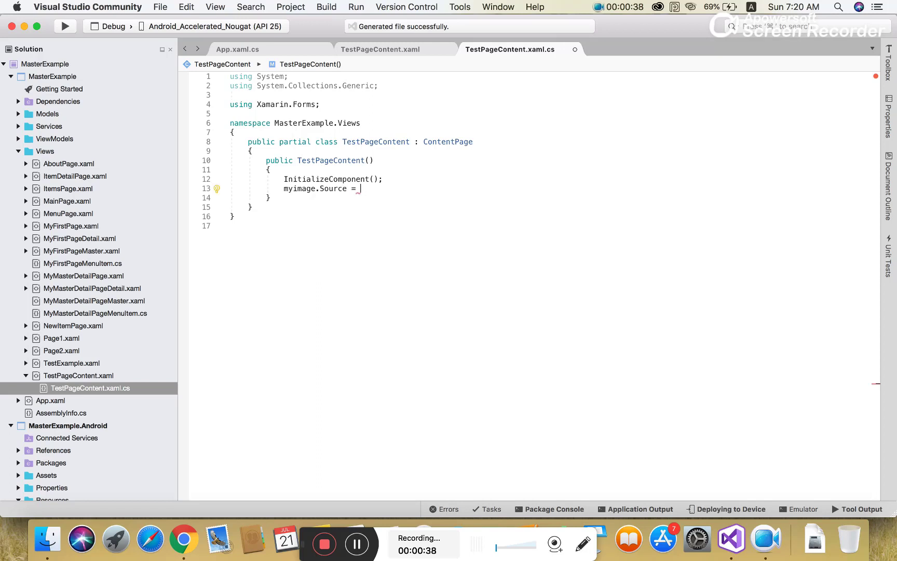
text(Ima)
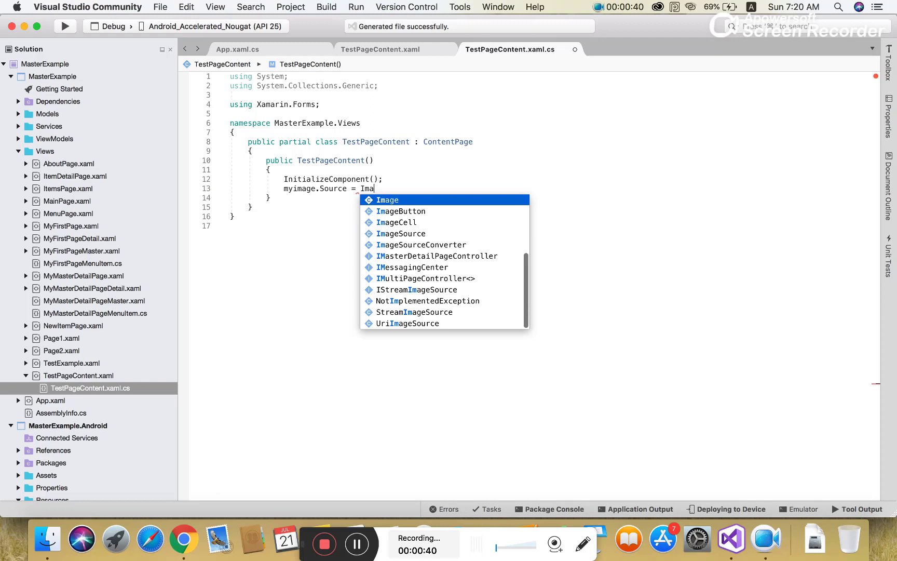
text(ge)
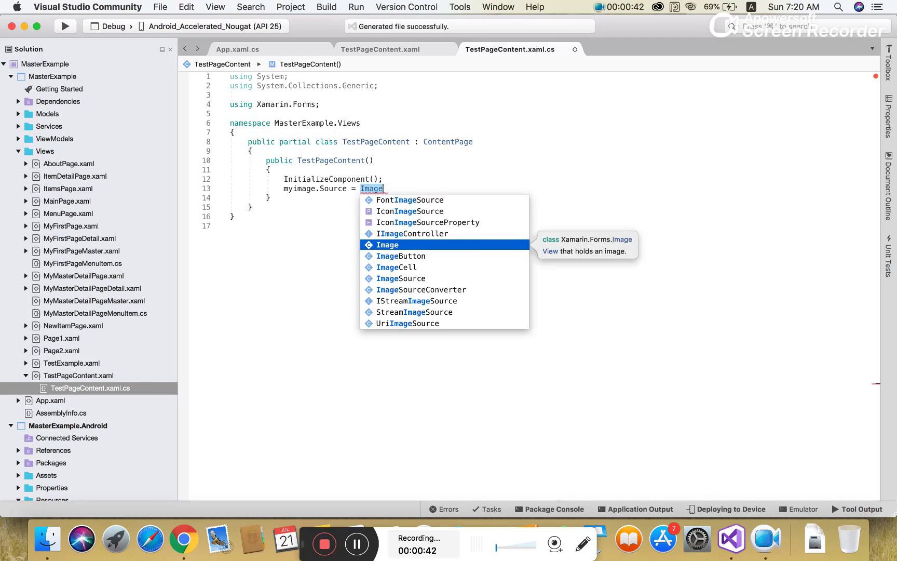
text(Source.f)
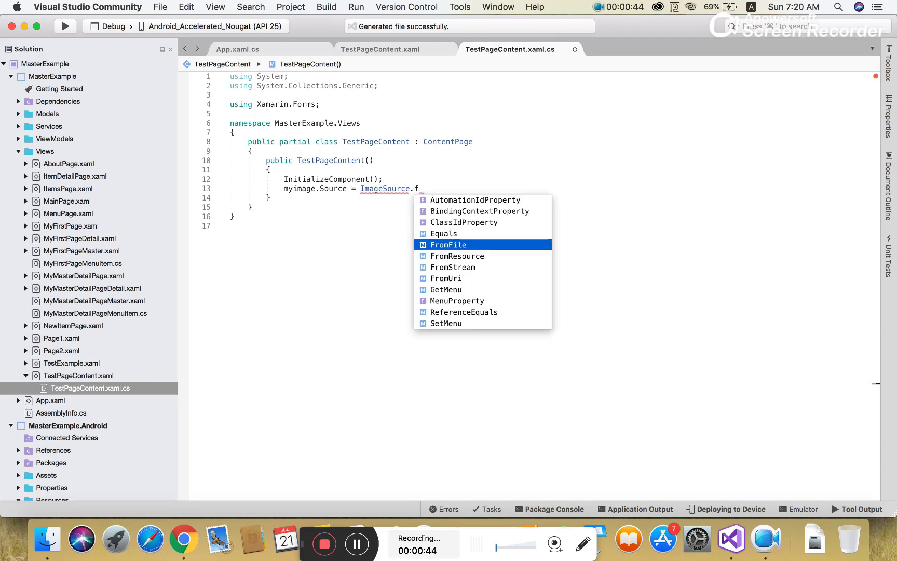
text(rim)
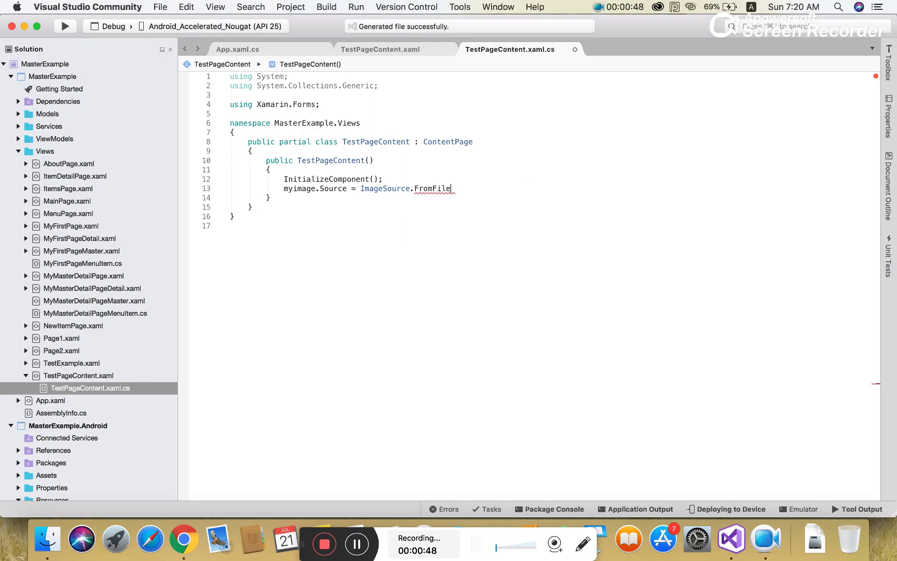
Step: Complete the call with ("Jennifer.jpg"); save, and return to the XAML markup
text(())
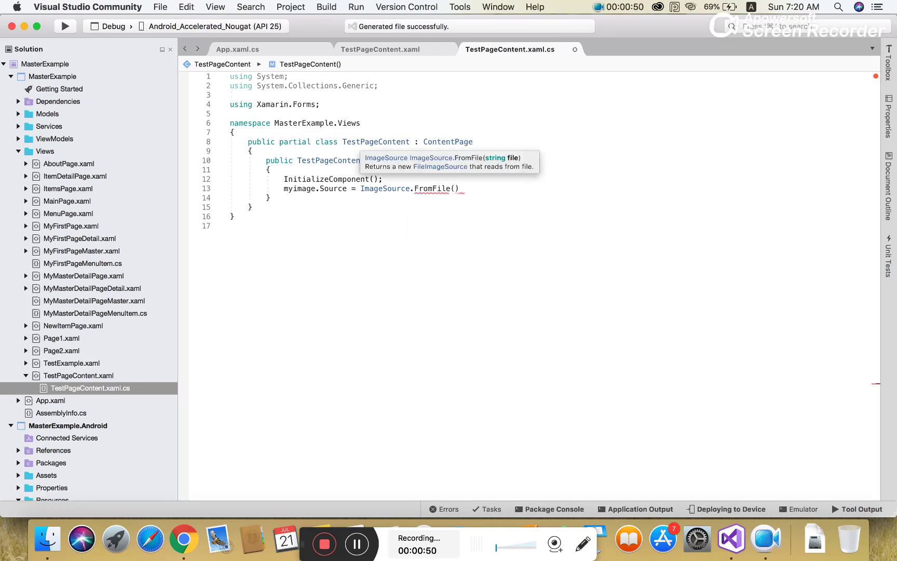
text("")
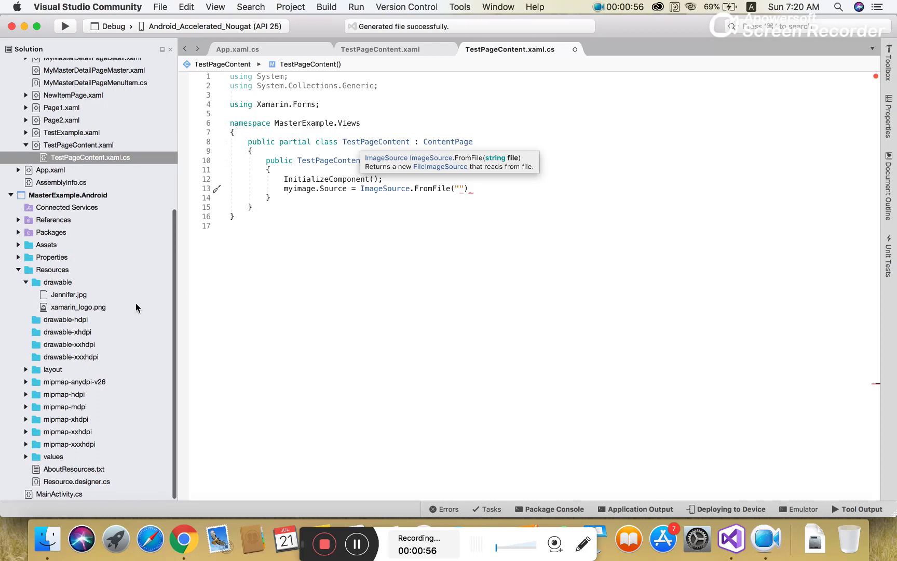
text(J)
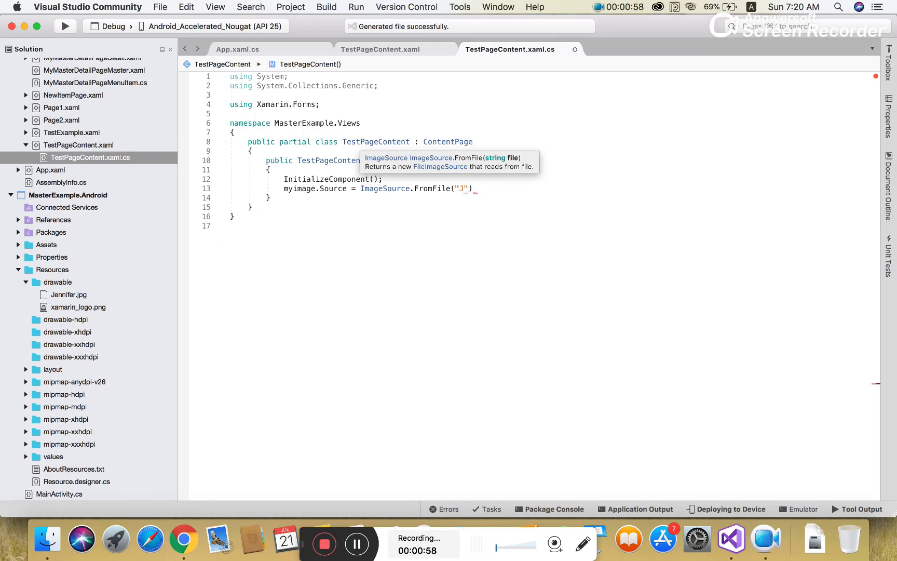
text(enn)
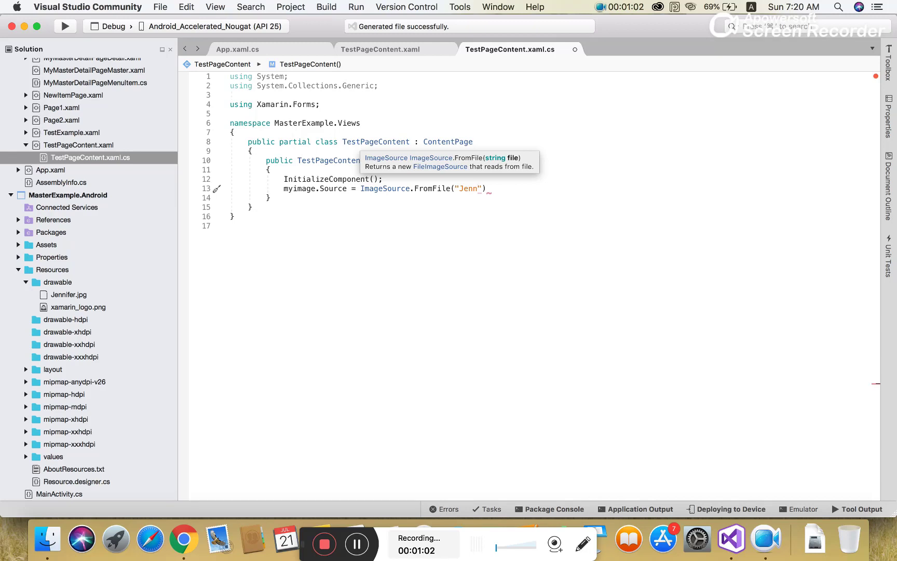
text(ifer)
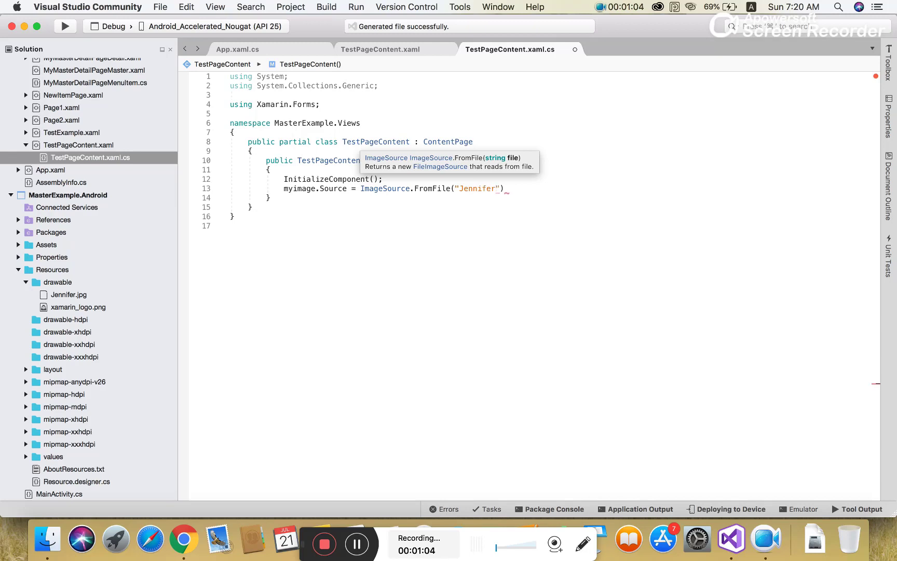
text(jpg)
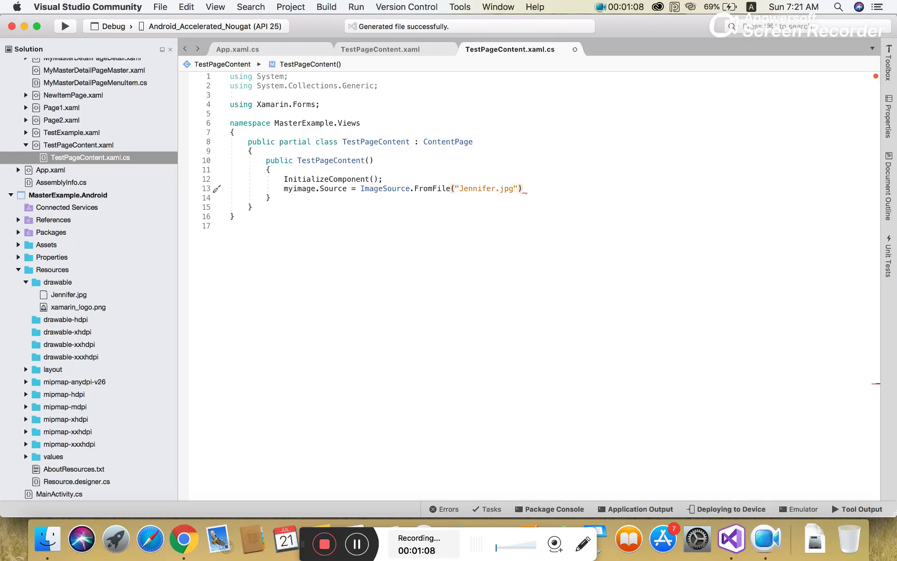
text(;)
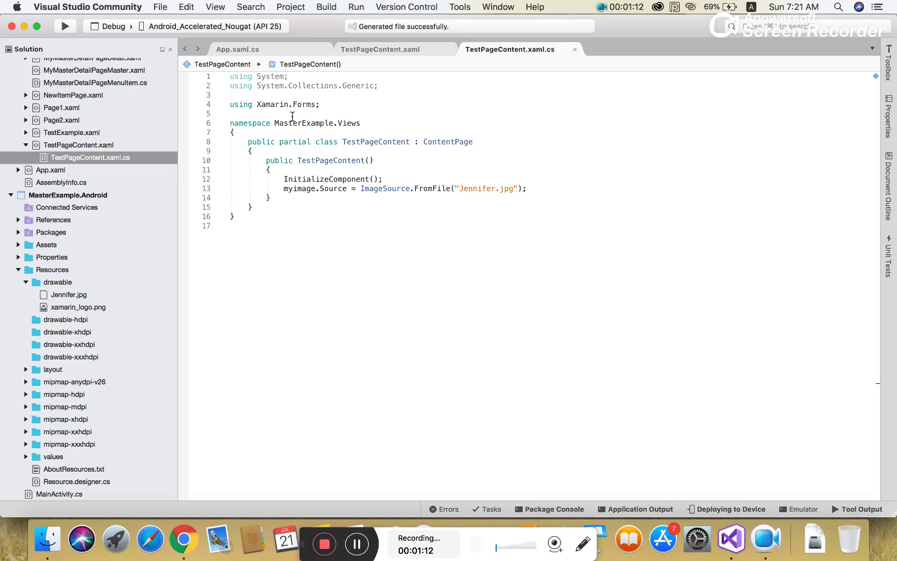
click(379, 49)
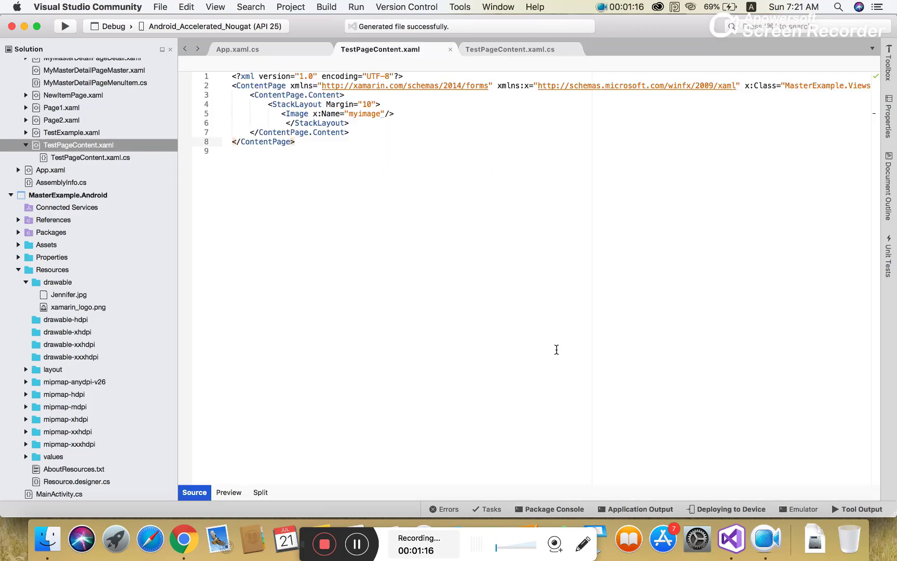
Step: Rebuild and launch the app in the Android emulator to show the image loaded from code-behind
click(65, 26)
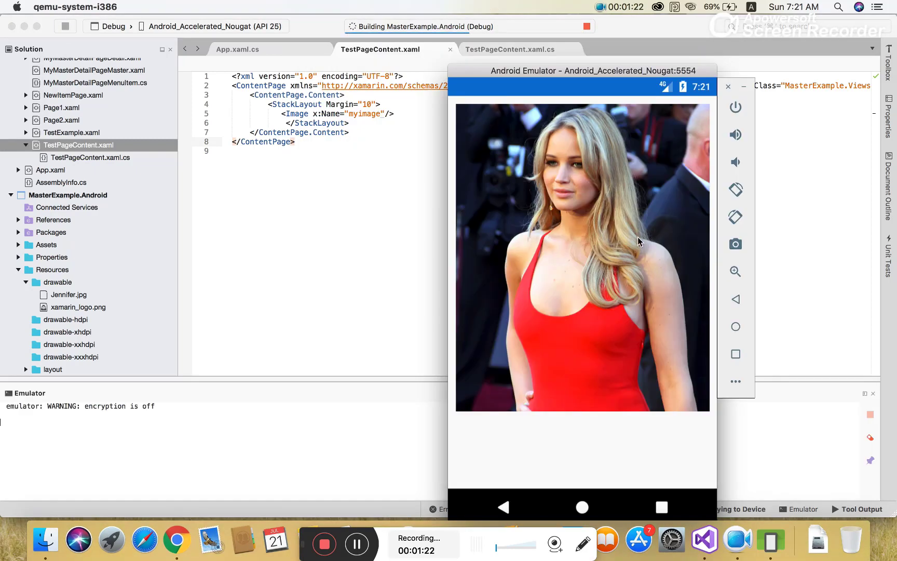
mouse_move(625, 187)
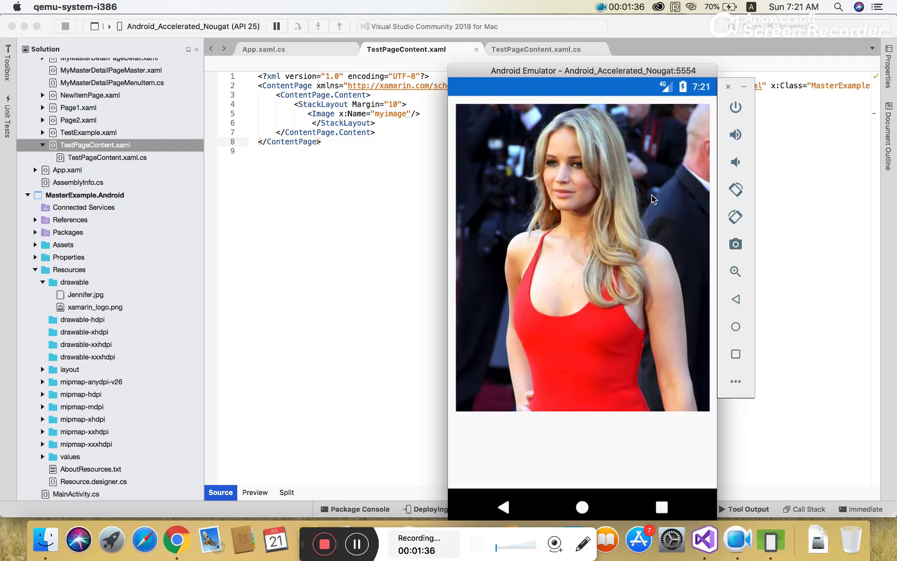
mouse_move(744, 91)
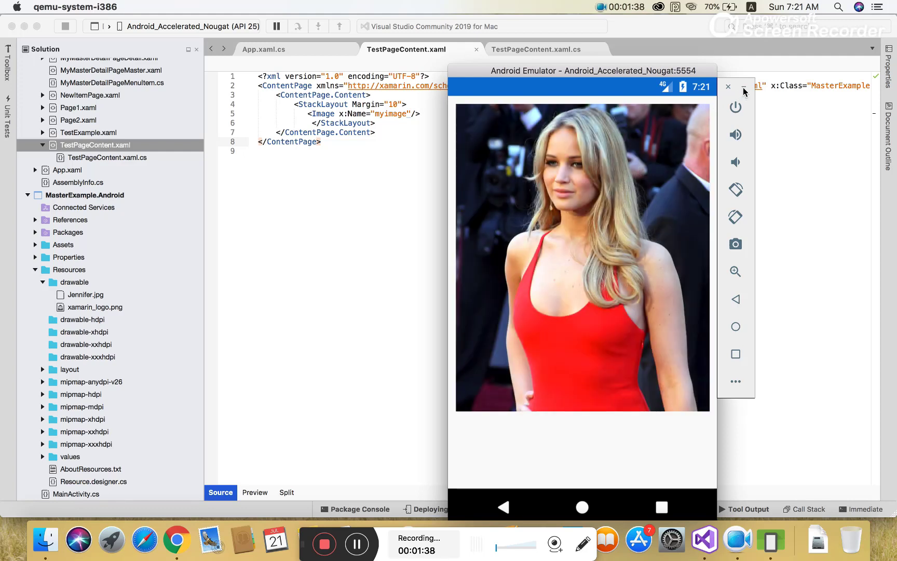